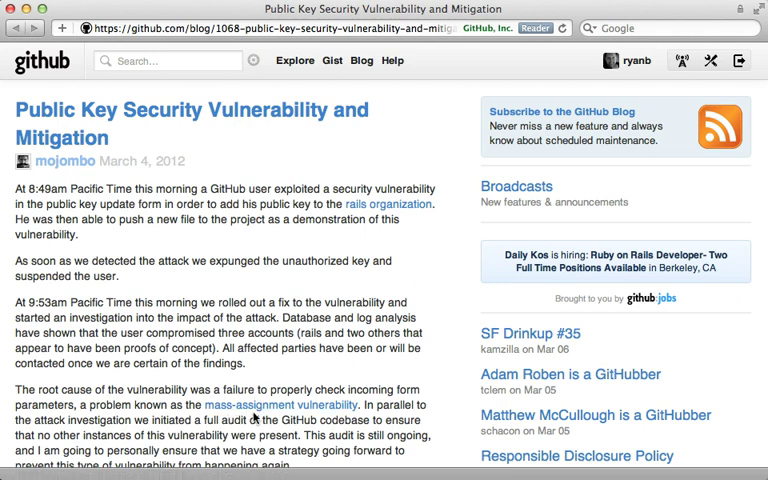
pyautogui.moveTo(262, 420)
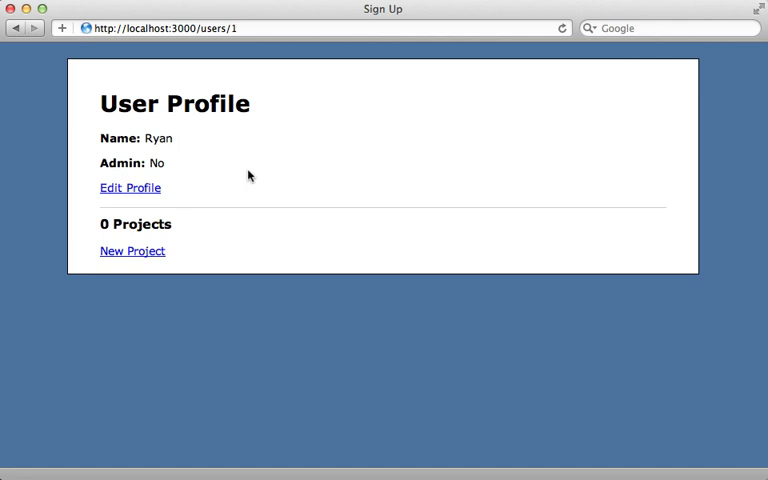
pyautogui.moveTo(140, 124)
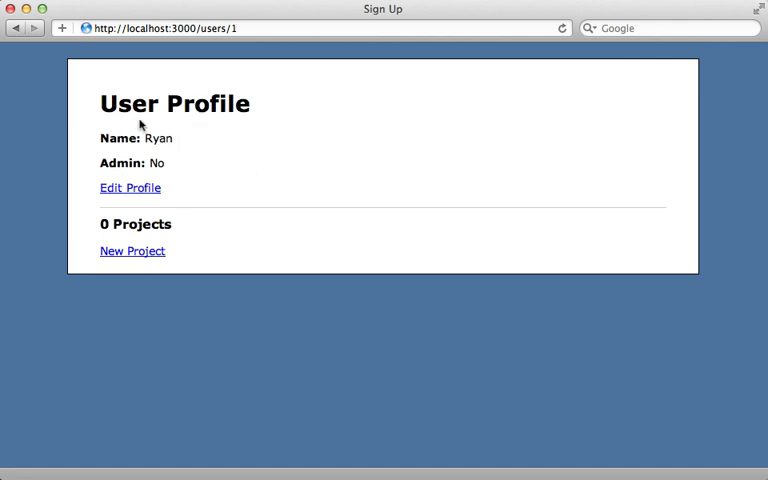
pyautogui.moveTo(168, 194)
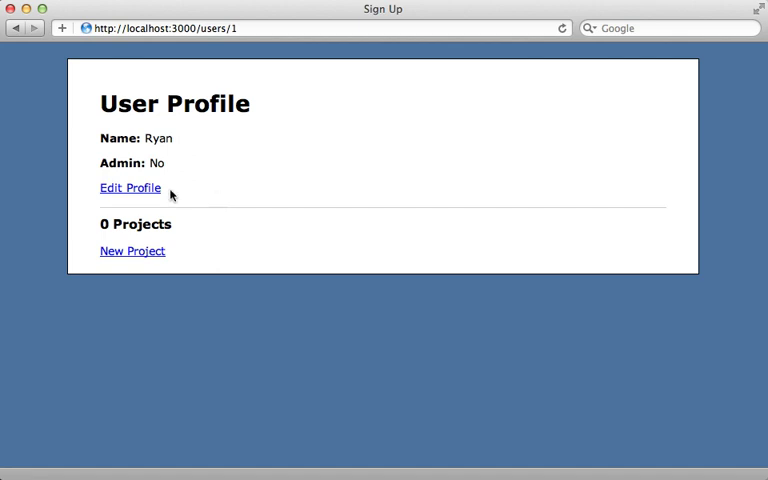
# Change the profile's Name to Hacker via Edit Profile and save with Update User
pyautogui.click(130, 188)
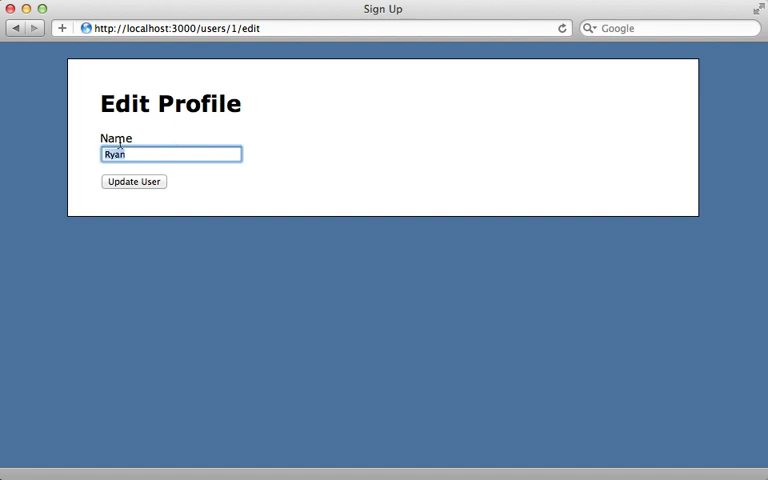
pyautogui.write('Hack')
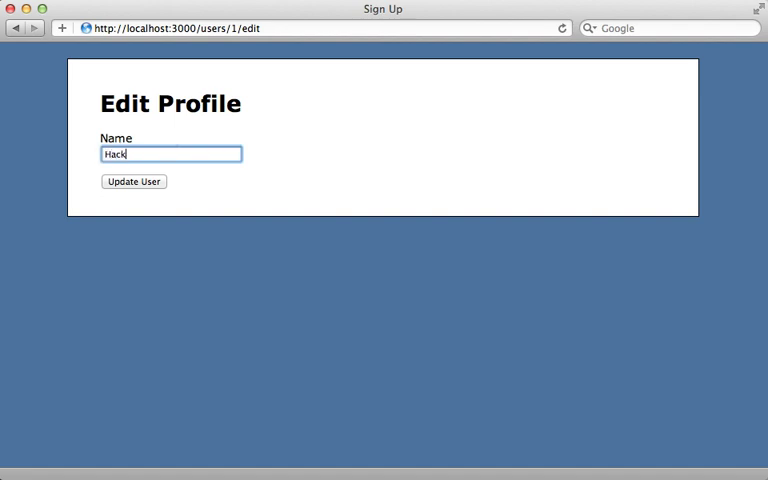
pyautogui.click(132, 180)
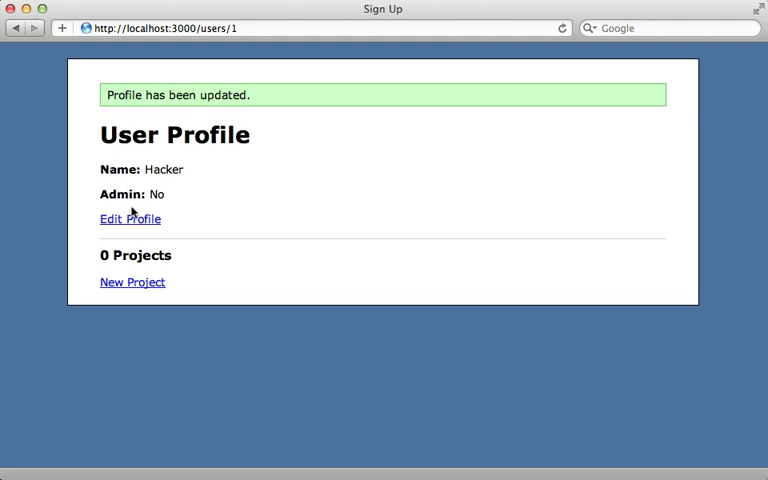
pyautogui.doubleClick(130, 194)
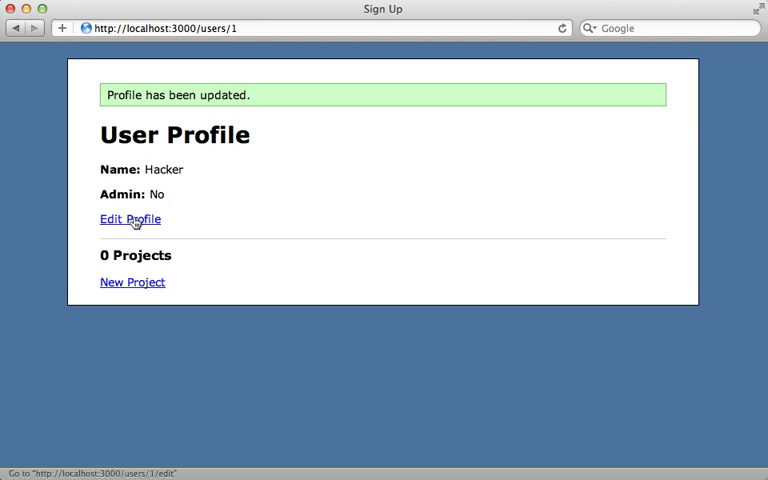
# Inspect the Name field, rename user[name] to user[admin], and enter 1 as its value
pyautogui.click(130, 220)
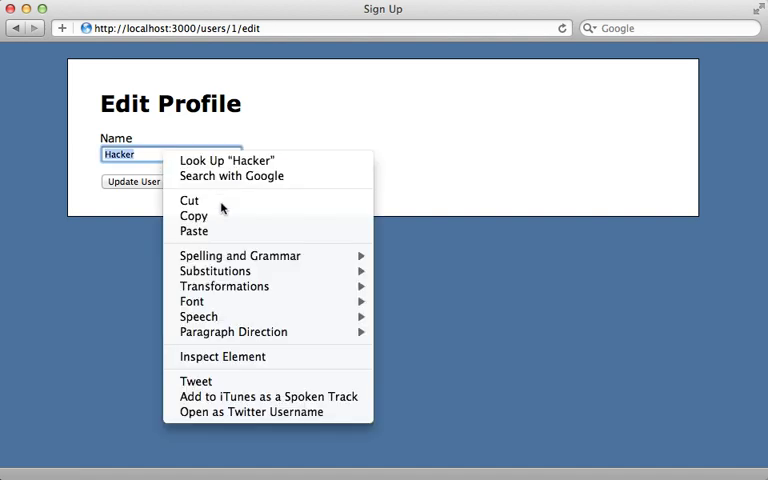
pyautogui.moveTo(222, 356)
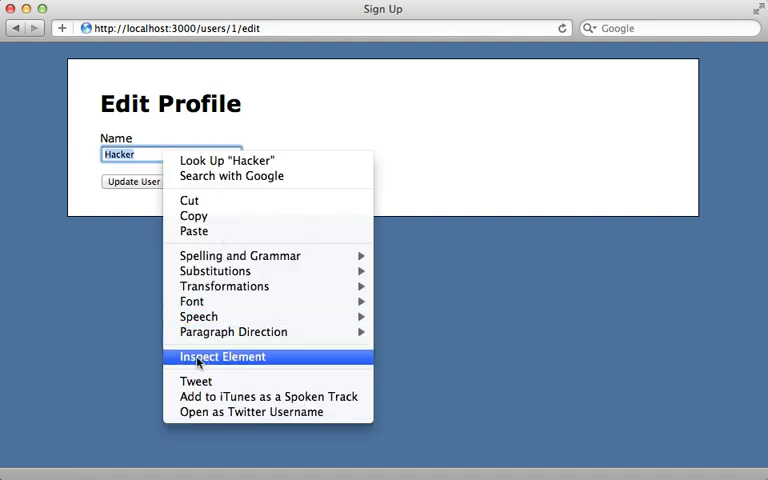
pyautogui.click(220, 356)
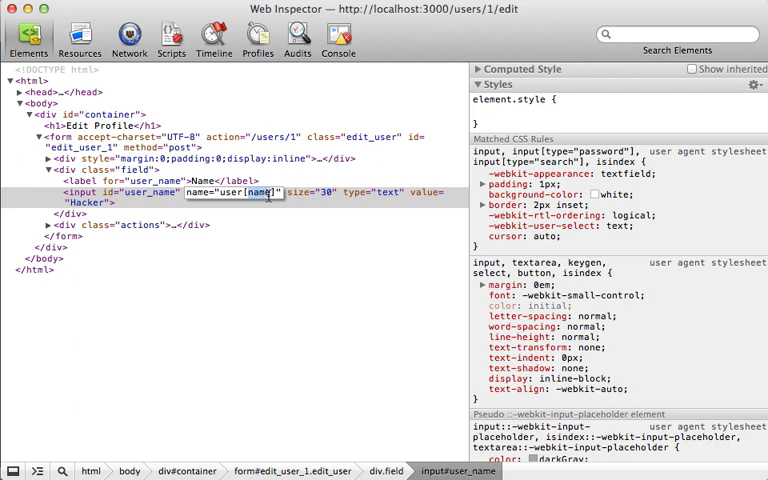
pyautogui.write('admin')
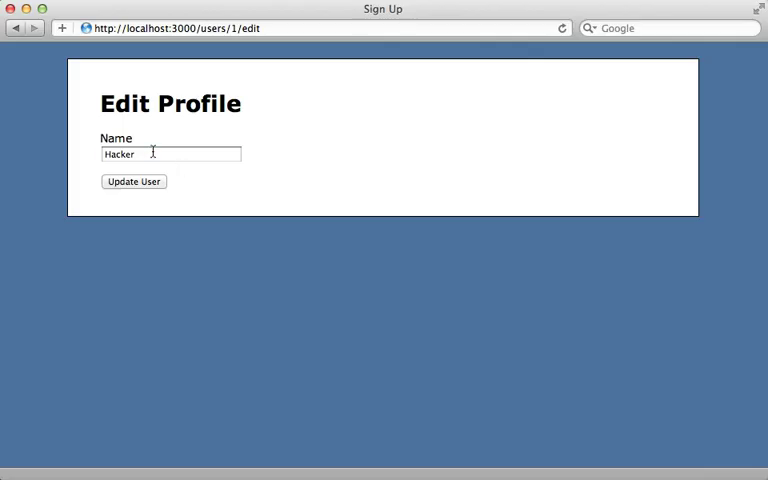
pyautogui.write('1')
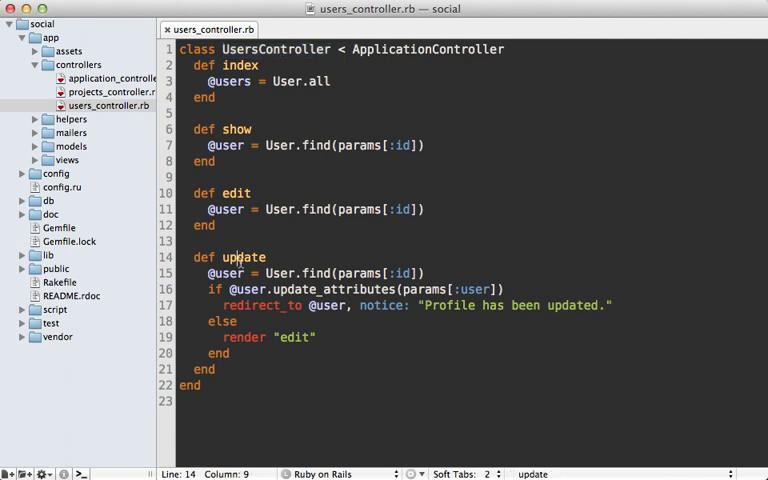
# Add attr_protected :admin to app/models/user.rb below has_many :projects
pyautogui.doubleClick(244, 256)
pyautogui.write('attr')
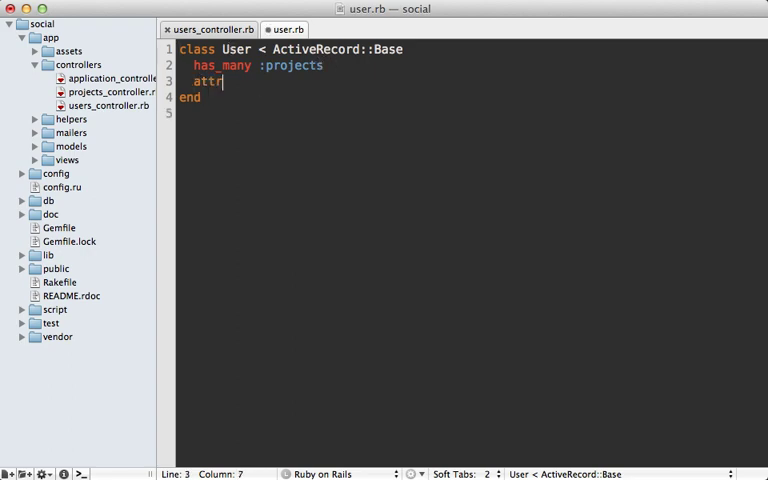
pyautogui.write('_protected')
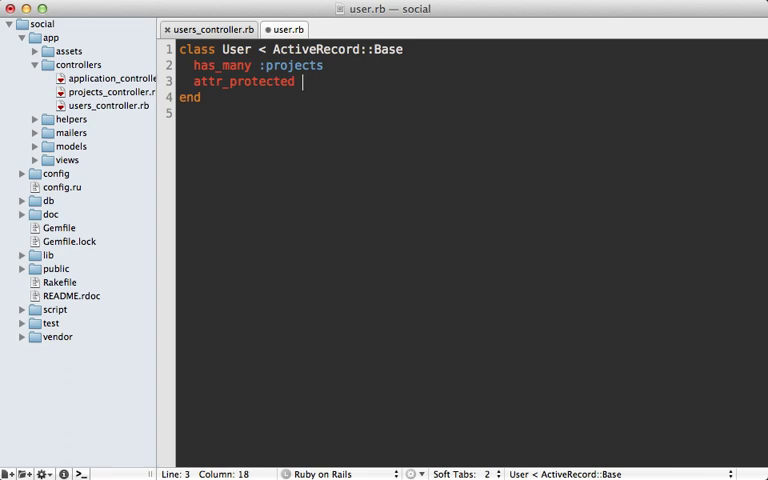
pyautogui.write(':admin')
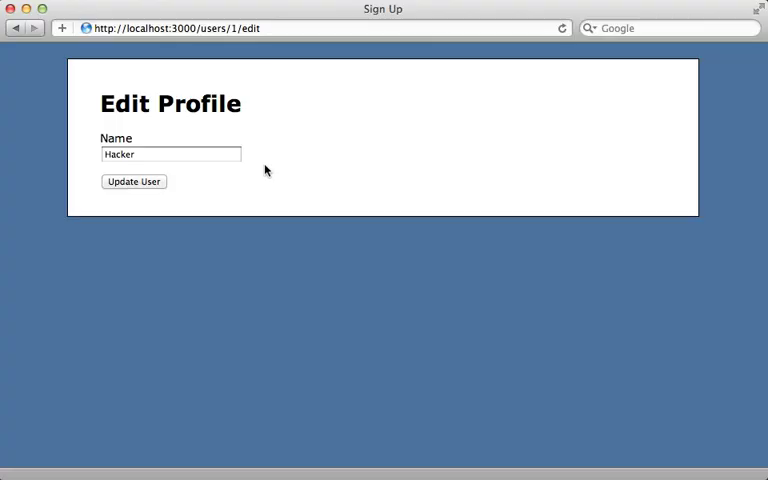
# Retarget the Name field to user[admin] in Web Inspector and submit Update User
pyautogui.rightClick(170, 154)
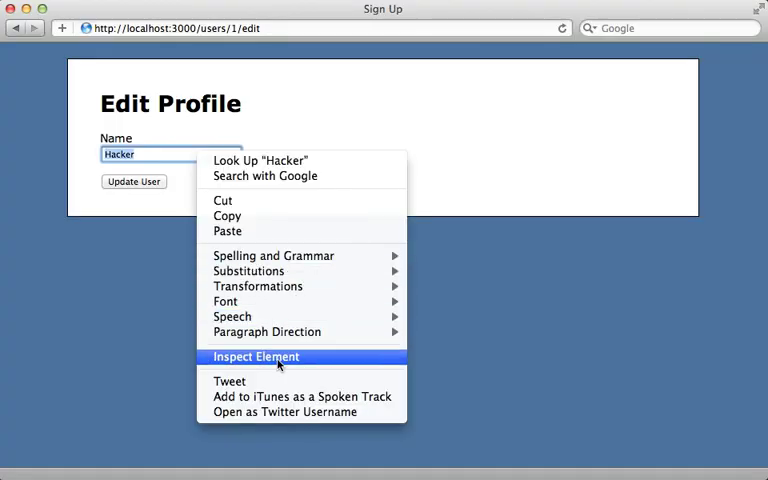
pyautogui.click(256, 356)
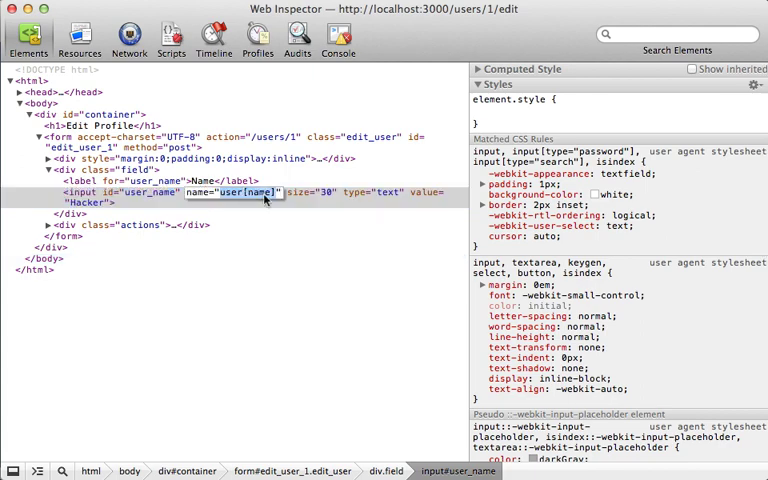
pyautogui.write('admin')
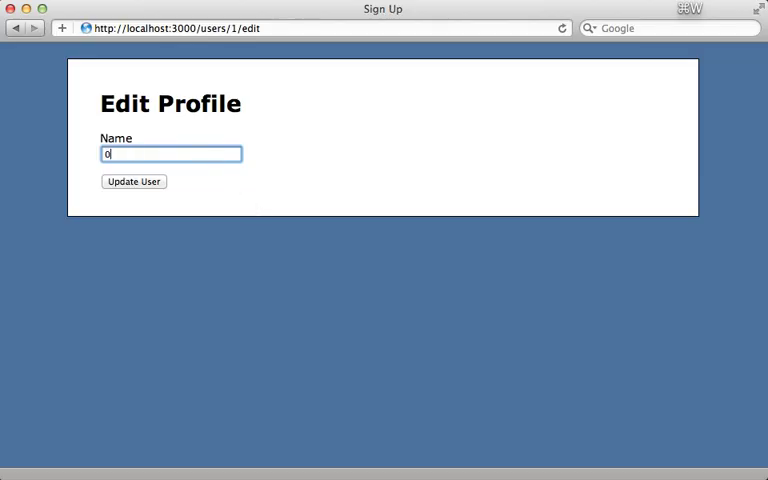
pyautogui.click(132, 180)
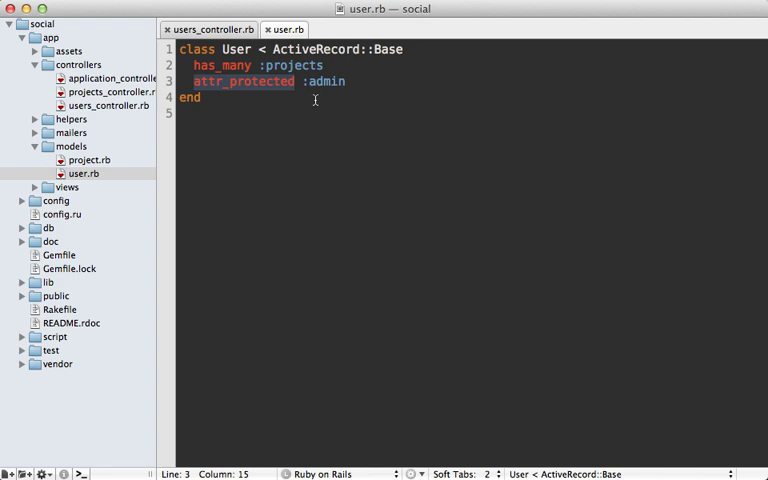
pyautogui.moveTo(228, 62)
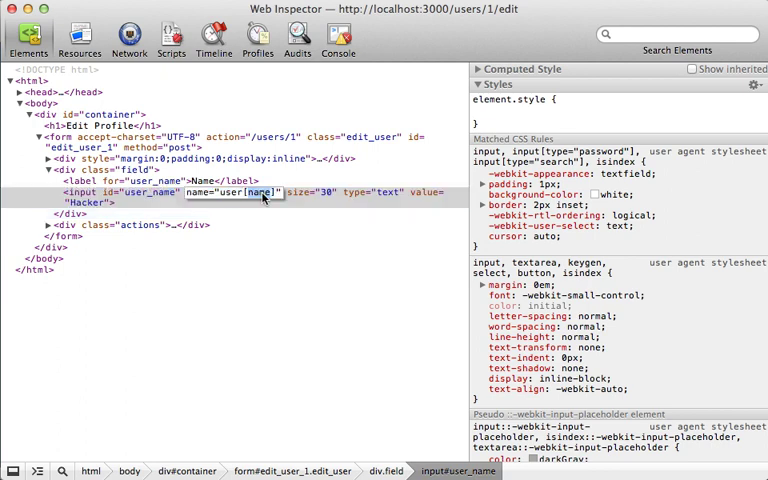
# Rename the field to user[project_ids], set its value to 1, and submit Update User
pyautogui.write('user[project_ids]')
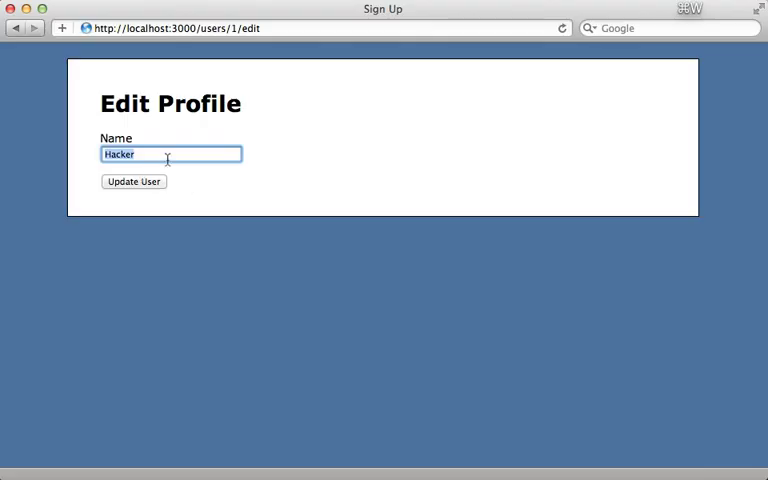
pyautogui.press('Delete')
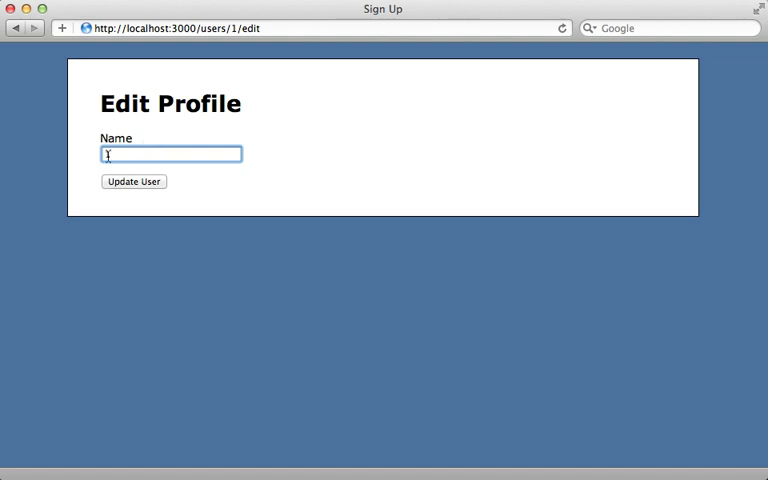
pyautogui.write('1')
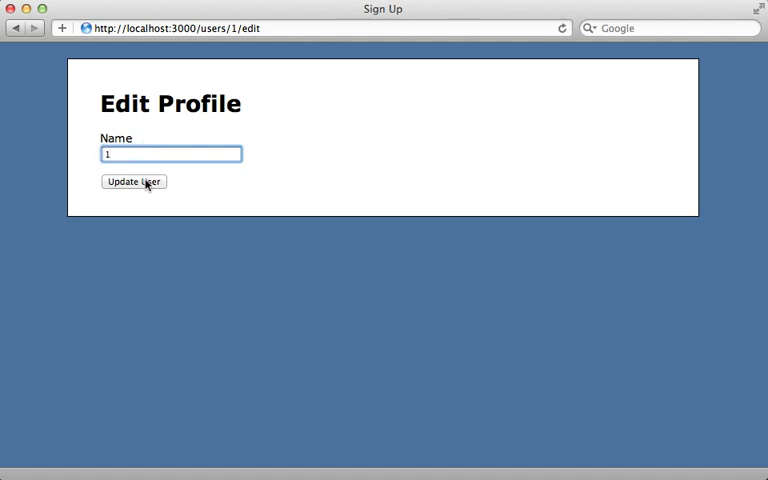
pyautogui.click(132, 180)
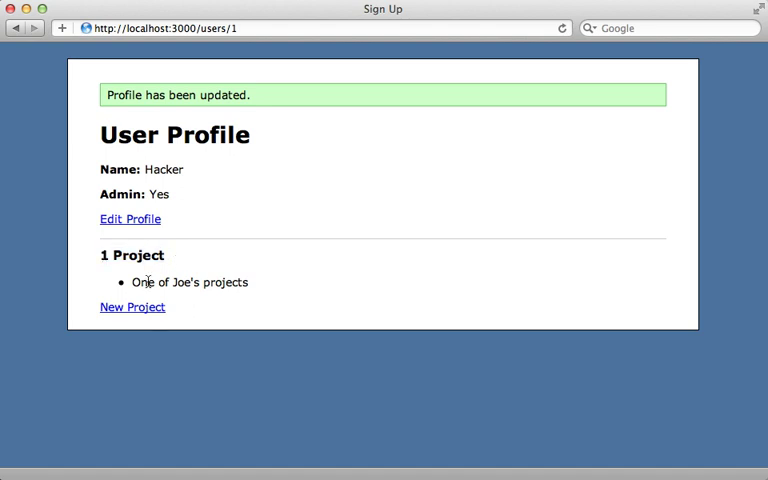
pyautogui.moveTo(238, 296)
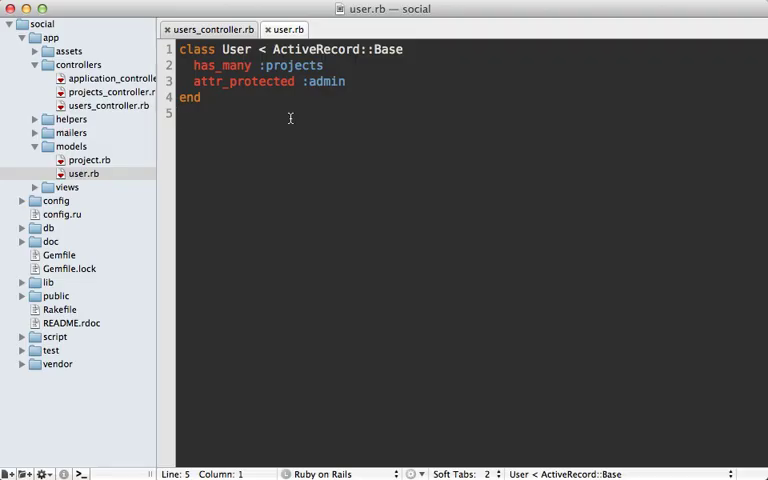
# Delete attr_protected :admin in user.rb and write attr_accessible :name in its place
pyautogui.doubleClick(244, 82)
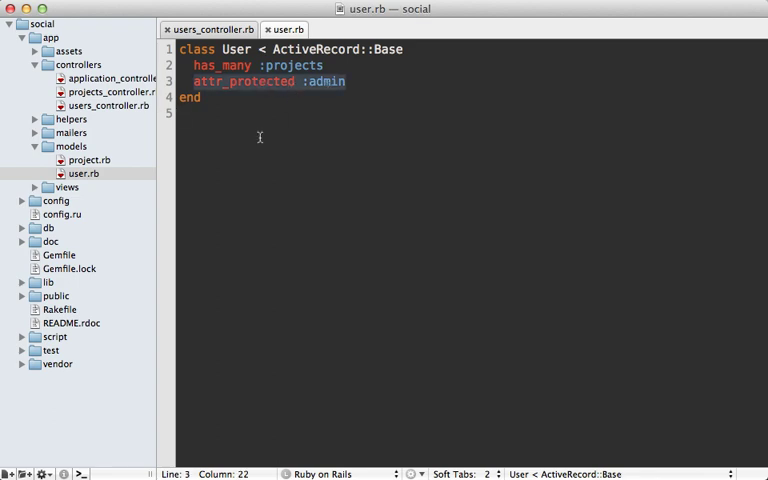
pyautogui.press('Backspace')
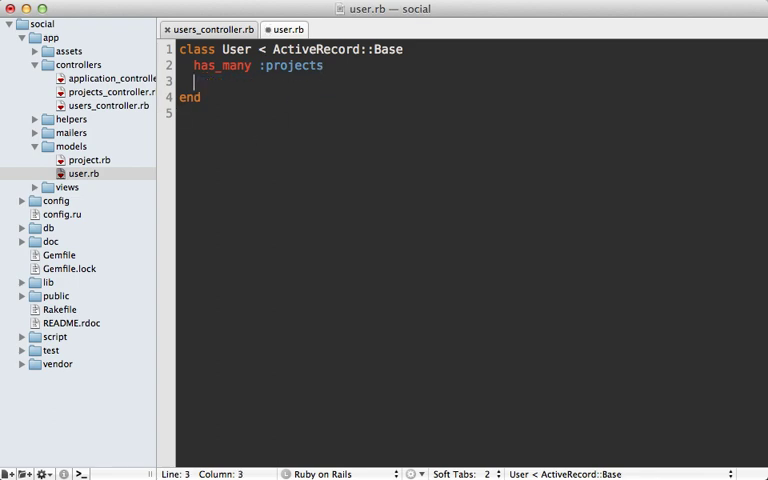
pyautogui.write('attr_a')
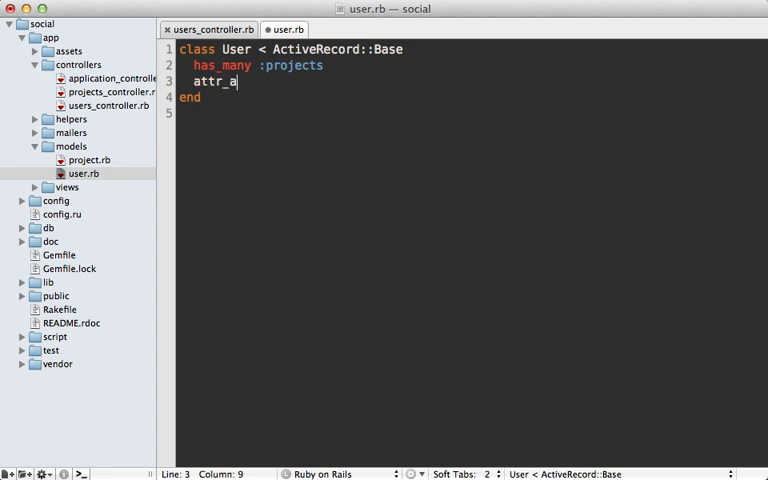
pyautogui.write('ccessible')
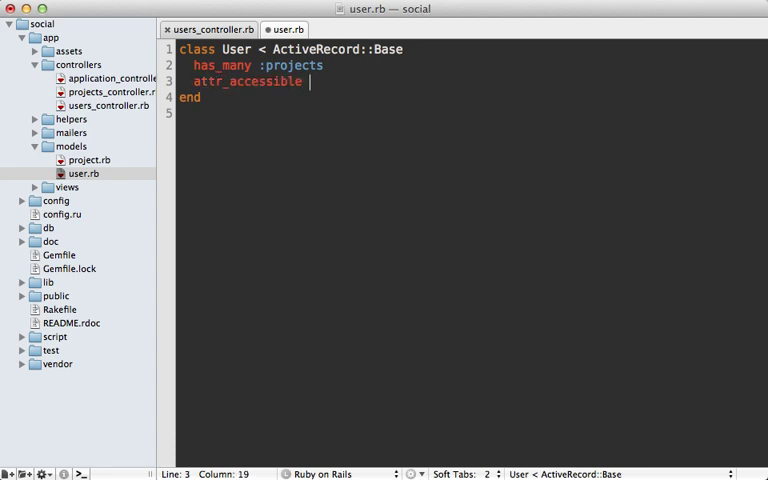
pyautogui.write(':name')
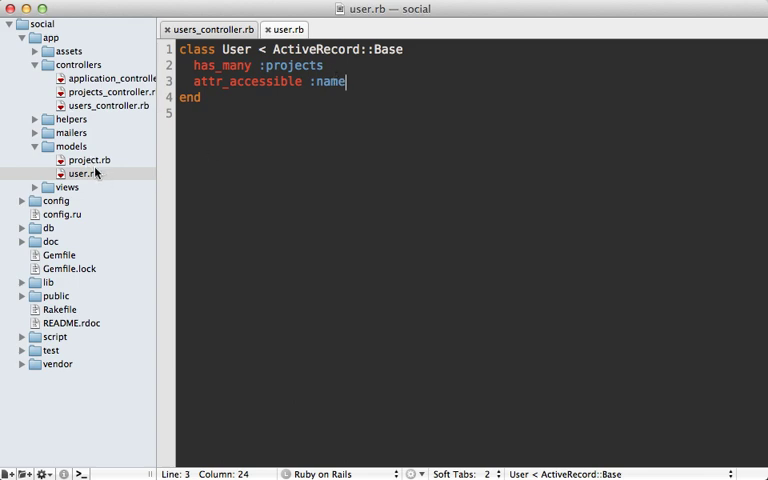
# Show project.rb from the project drawer, then return to Safari's User Profile page
pyautogui.click(88, 160)
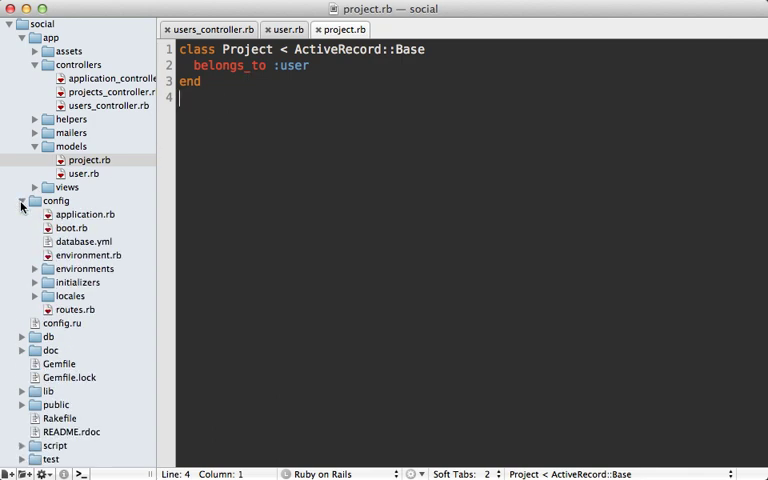
pyautogui.click(84, 214)
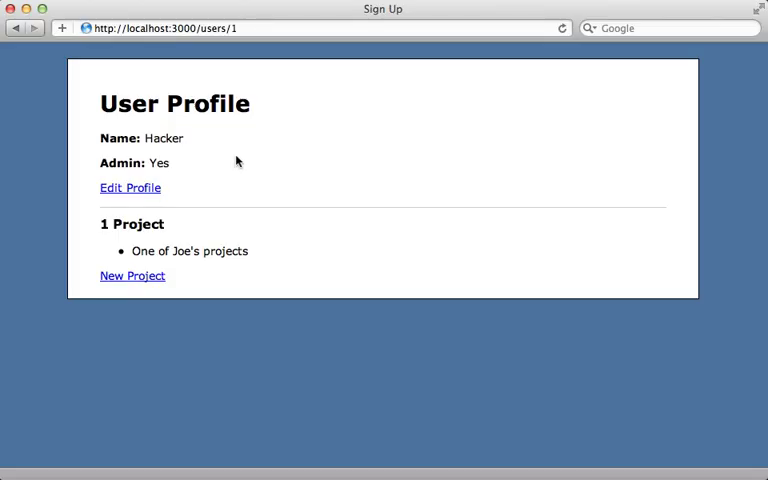
pyautogui.moveTo(132, 276)
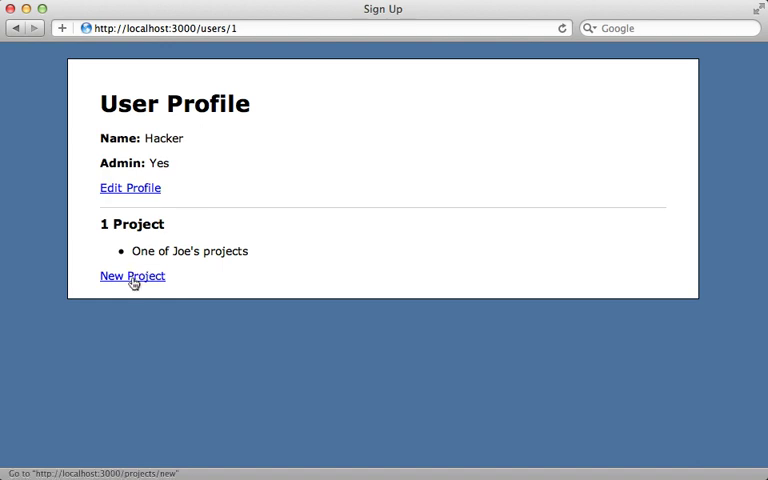
# Create a new project named Foo and hit the MassAssignmentSecurity error for name
pyautogui.click(132, 276)
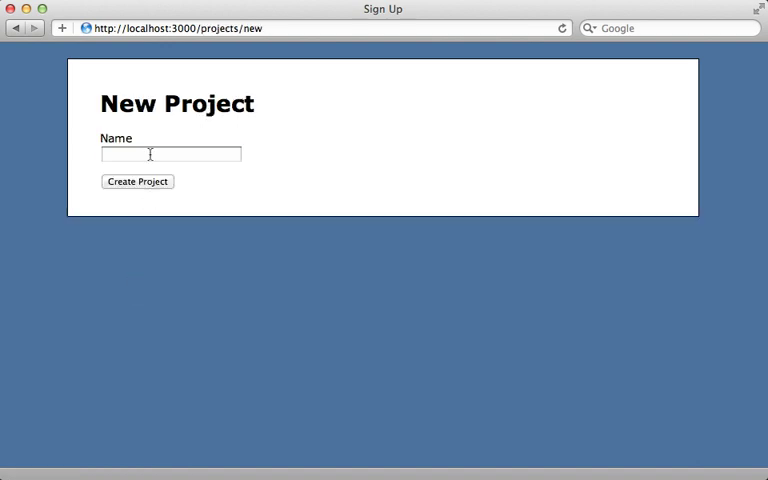
pyautogui.write('Foo')
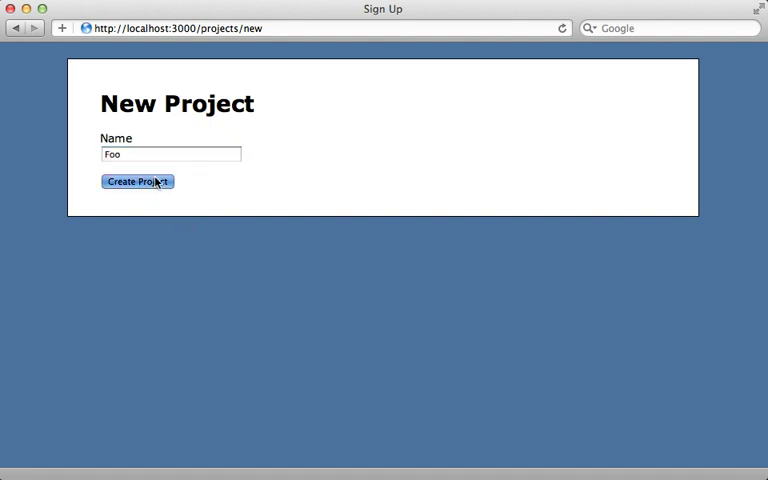
pyautogui.click(136, 180)
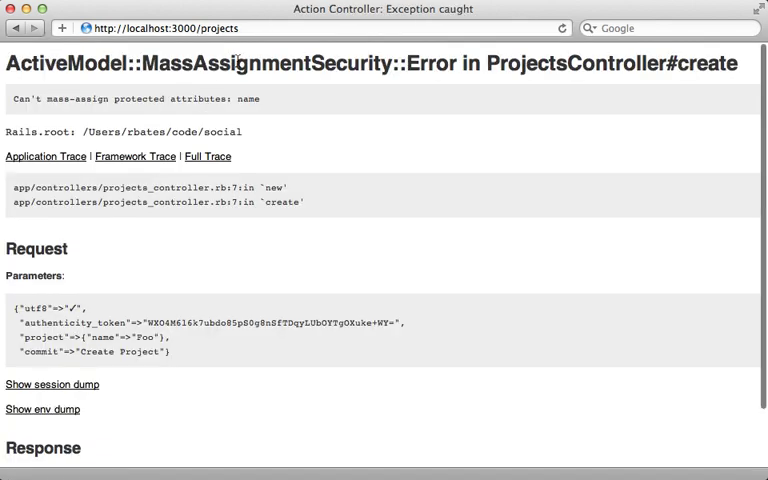
pyautogui.doubleClick(294, 64)
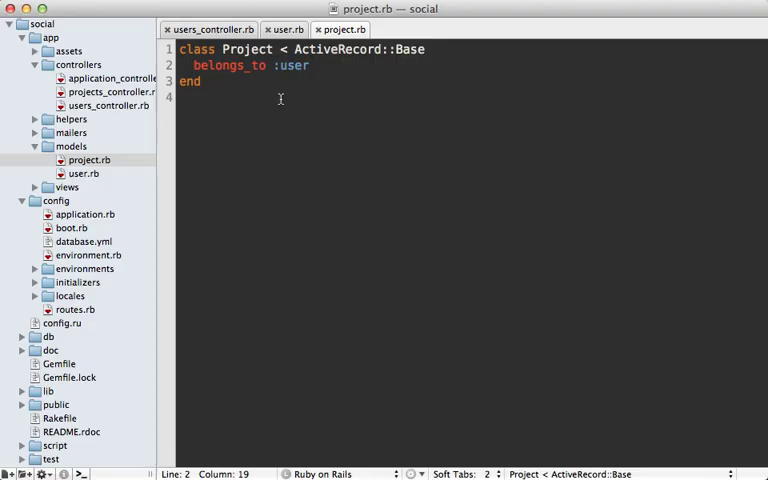
pyautogui.moveTo(258, 138)
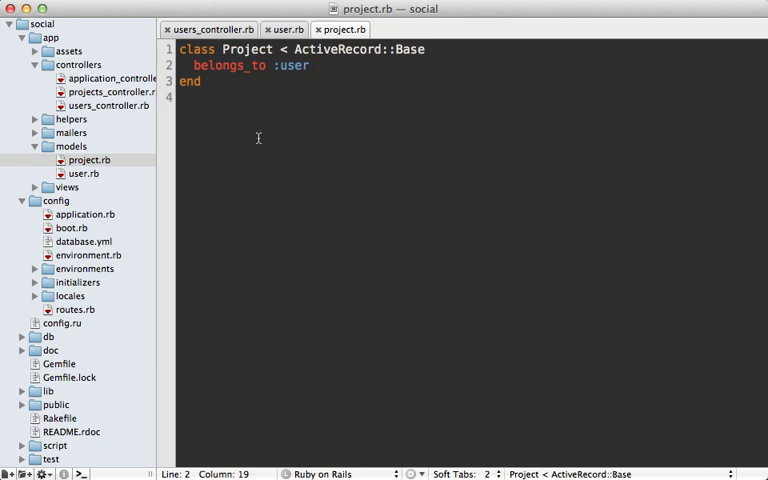
# Add attr_accessible :name below belongs_to :user in project.rb
pyautogui.write('attr_access')
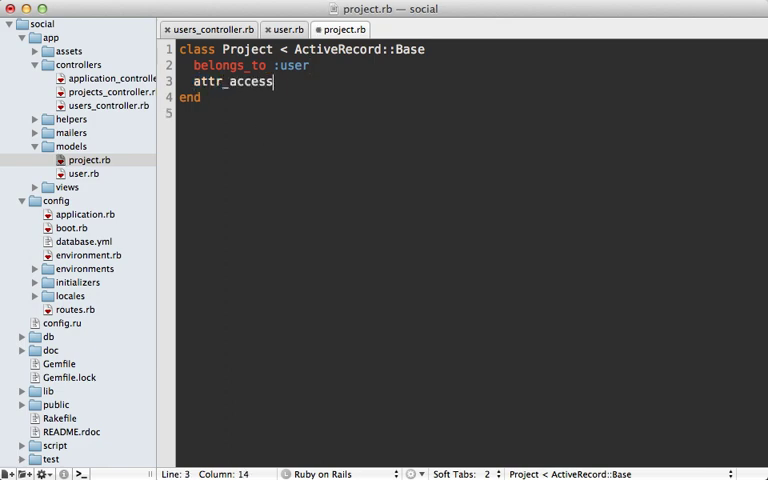
pyautogui.write('ible :name')
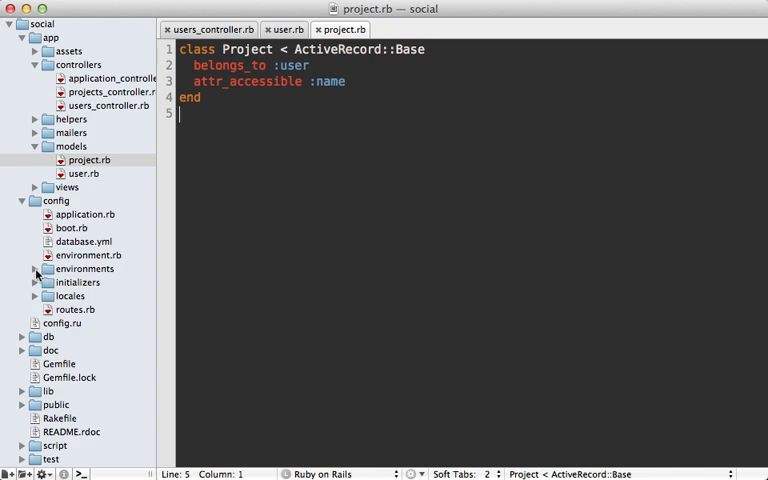
# Review mass_assignment_sanitizer strict in development.rb and production.rb, then return to user.rb
pyautogui.click(96, 280)
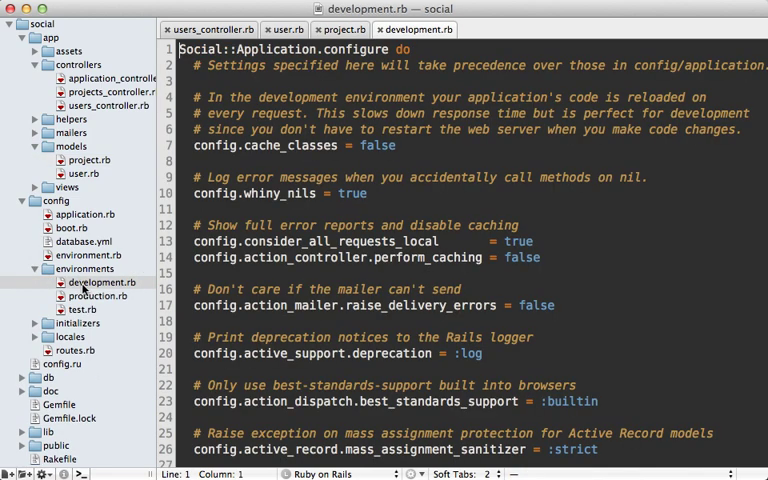
pyautogui.scroll(-3)
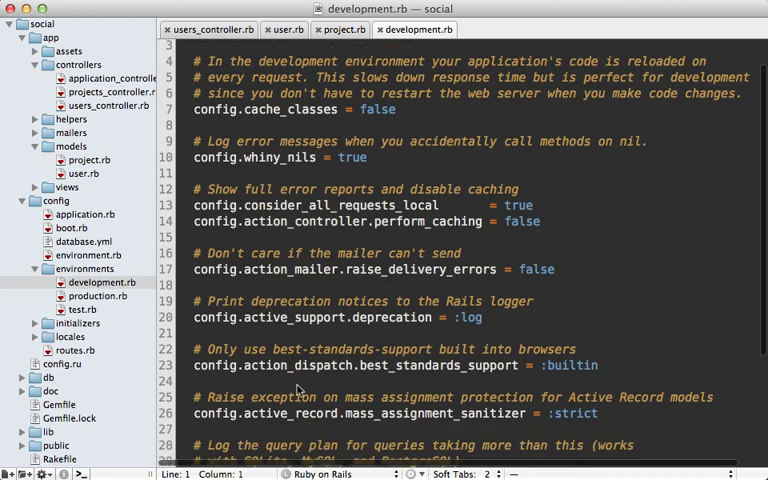
pyautogui.scroll(-3)
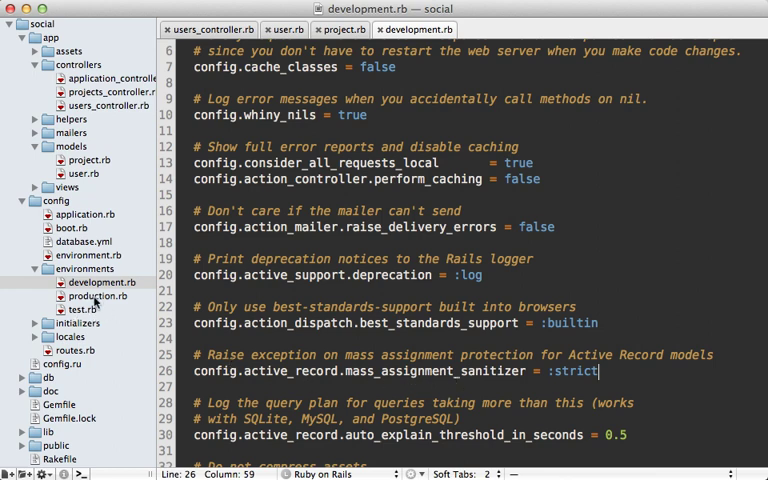
pyautogui.click(96, 296)
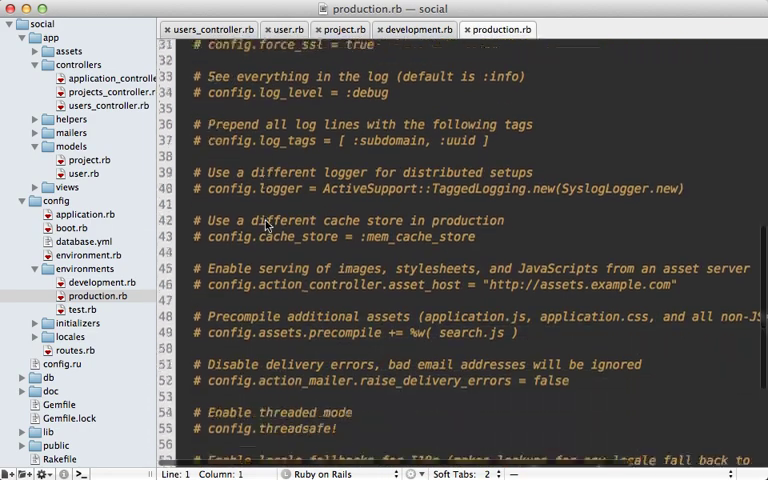
pyautogui.scroll(-3)
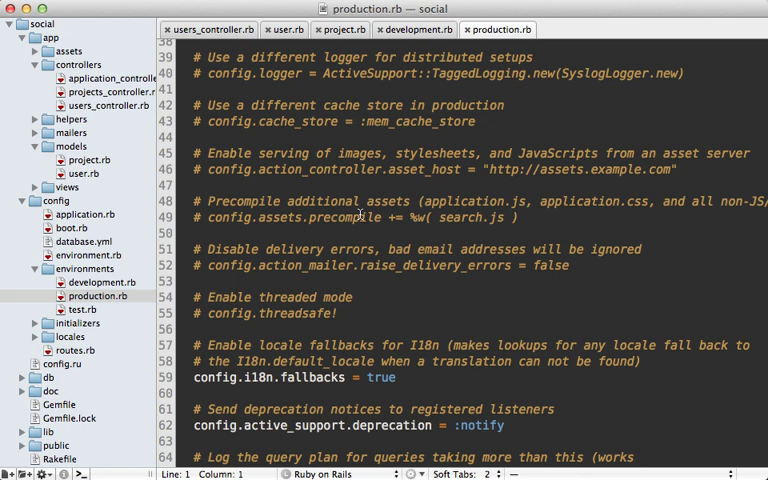
pyautogui.click(288, 28)
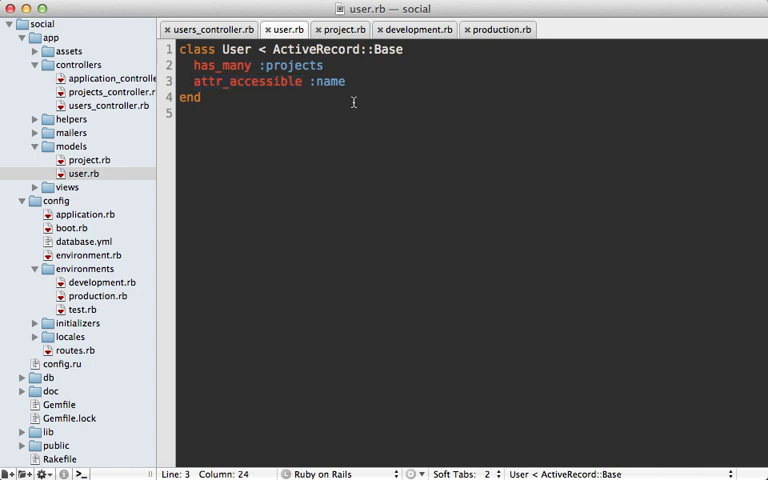
# Extend the User model's whitelist to attr_accessible :name, :admin
pyautogui.write(', :admin')
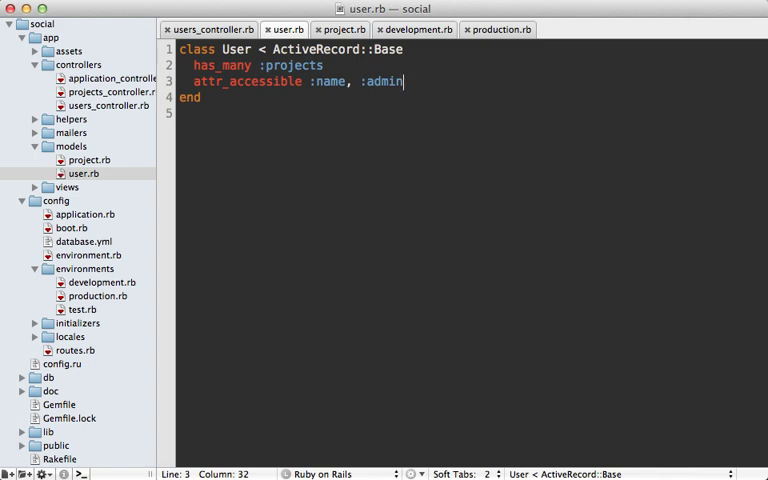
pyautogui.doubleClick(384, 80)
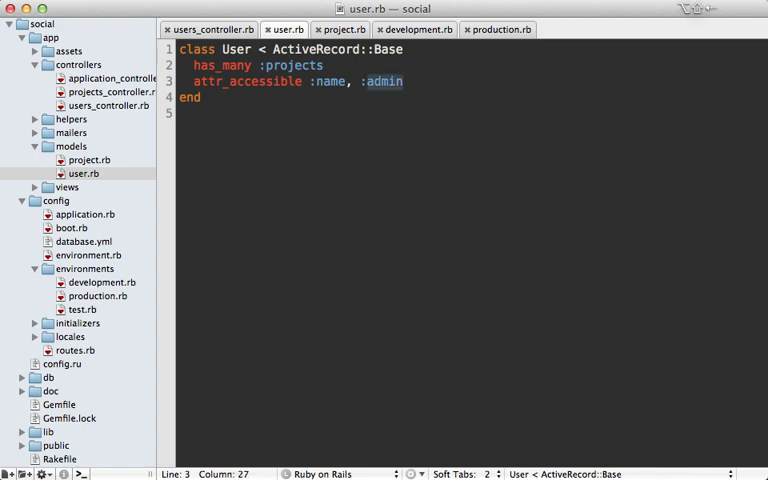